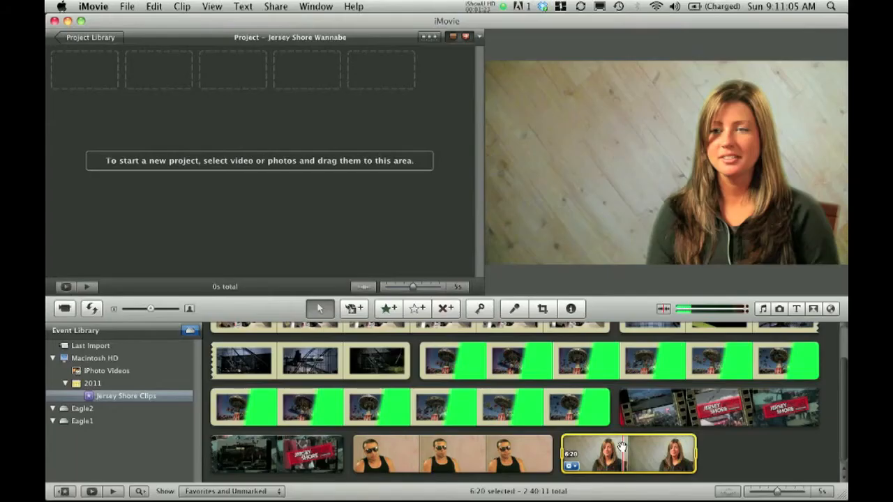
Add the woman's interview clip to the project, making it 6:20 long
{"action": "left_click_drag", "start_coordinate": [628, 453], "coordinate": [150, 128]}
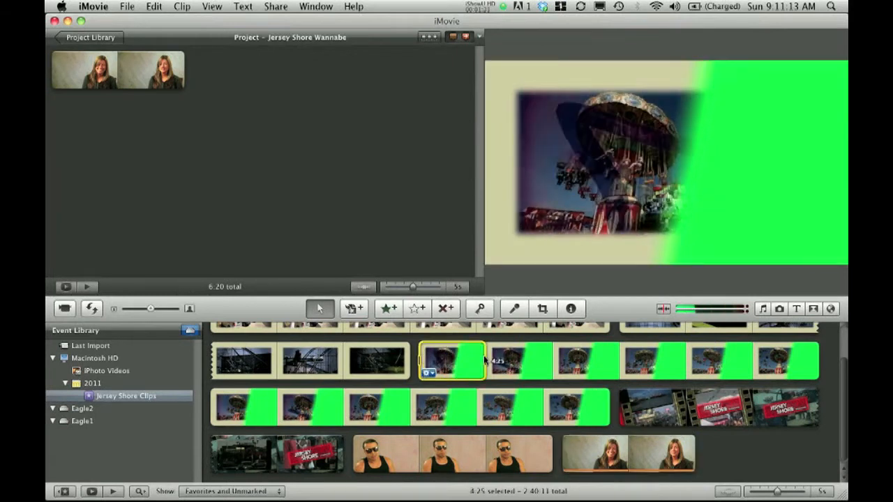
Drop the green-screen carnival ride clip onto the interview clip to get the combine choices
{"action": "left_click_drag", "start_coordinate": [482, 360], "coordinate": [583, 360]}
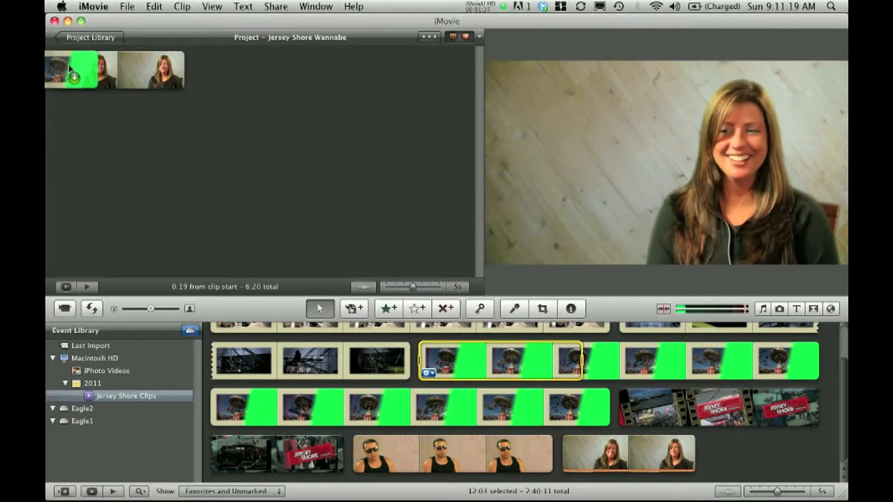
{"action": "left_click", "coordinate": [72, 69]}
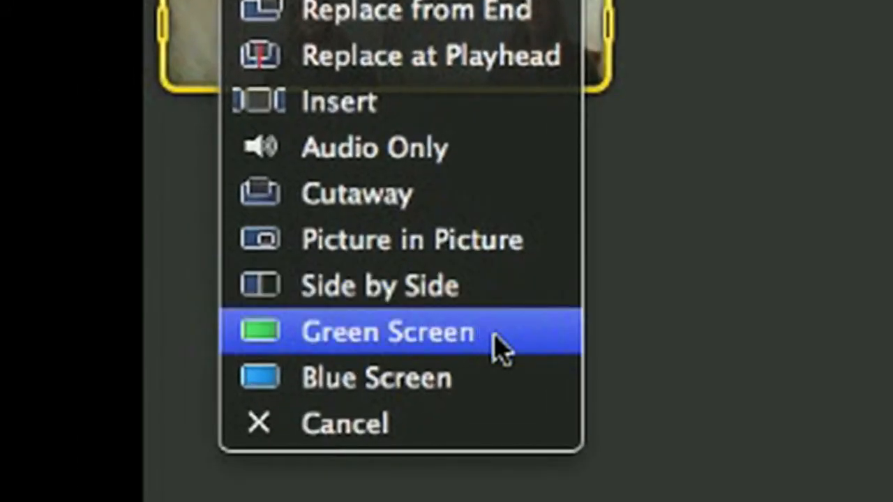
Choose Green Screen so the dropped footage is composited over the interview
{"action": "left_click", "coordinate": [387, 332]}
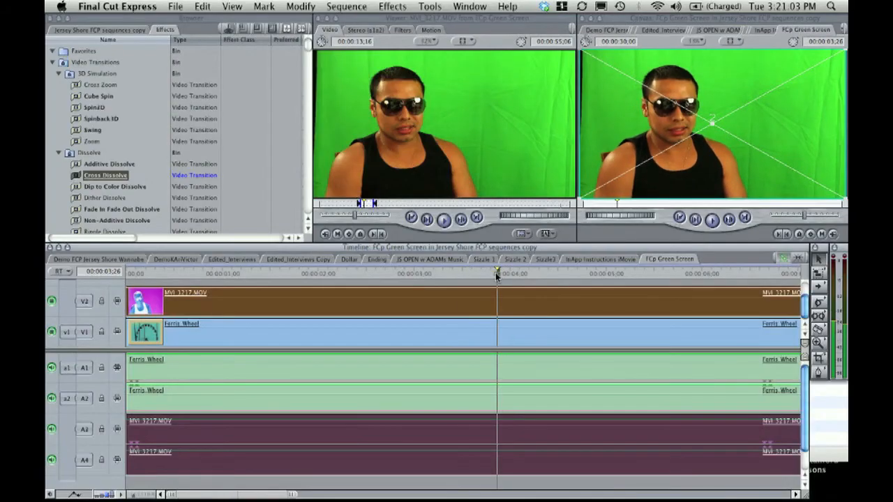
Apply the Chroma Keyer filter to the MVI_3217.MOV clip on V2
{"action": "left_click", "coordinate": [390, 5]}
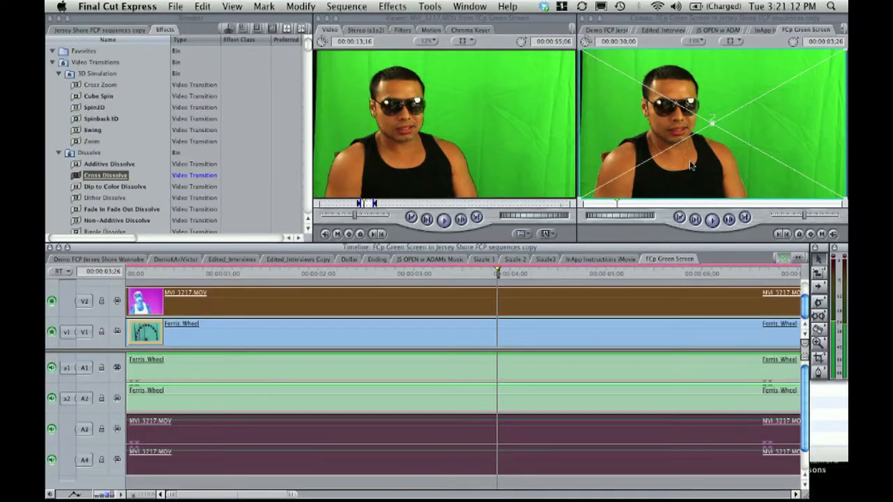
{"action": "mouse_move", "coordinate": [500, 117]}
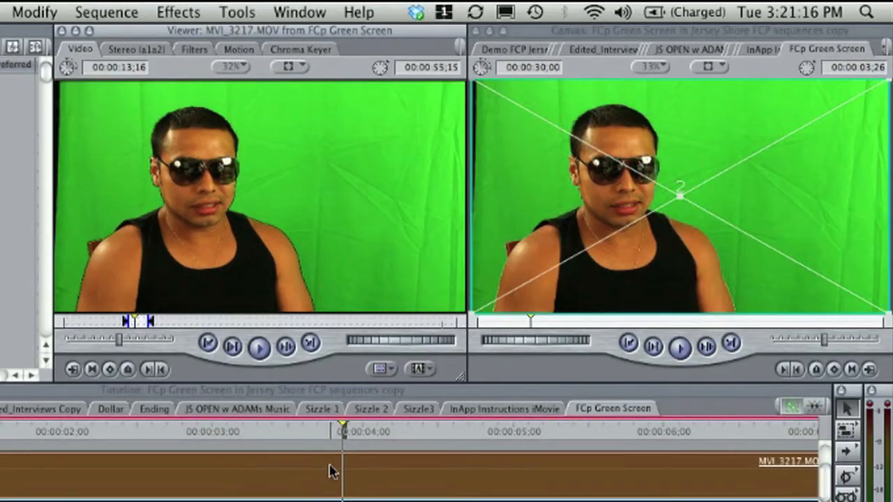
Review the clip's Filters and Chroma Keyer settings and sample the green backdrop
{"action": "left_click", "coordinate": [306, 49]}
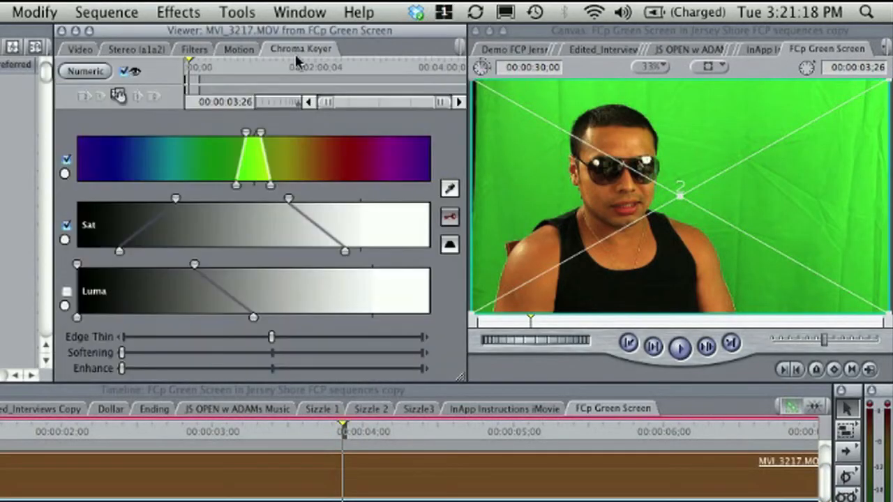
{"action": "left_click", "coordinate": [194, 49]}
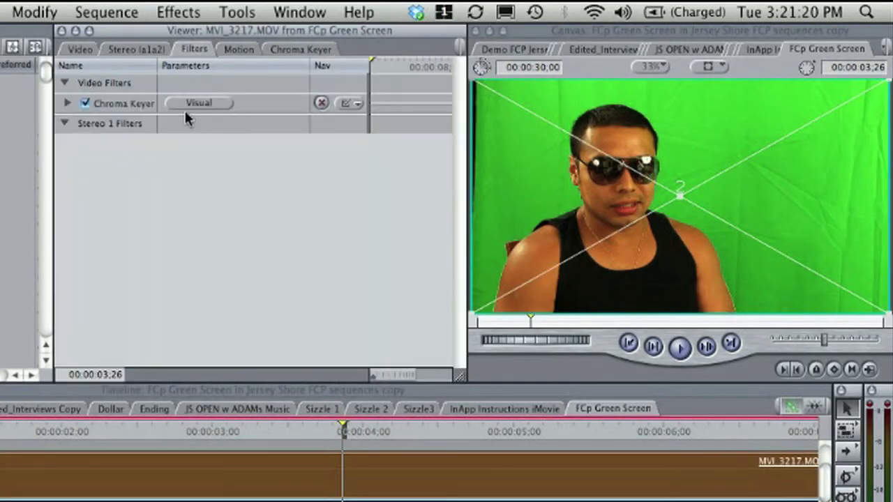
{"action": "left_click", "coordinate": [302, 47]}
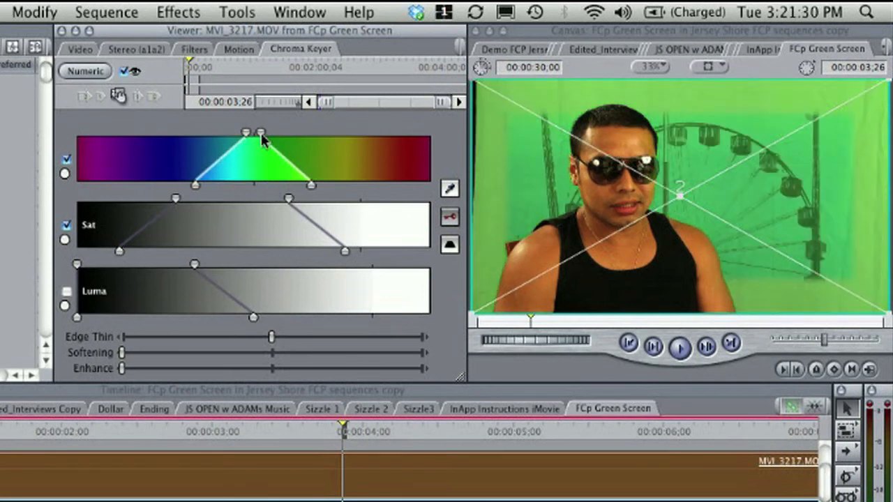
Widen the keyed hue range, turn off Luma keying, and Render All
{"action": "left_click_drag", "start_coordinate": [262, 133], "coordinate": [277, 132]}
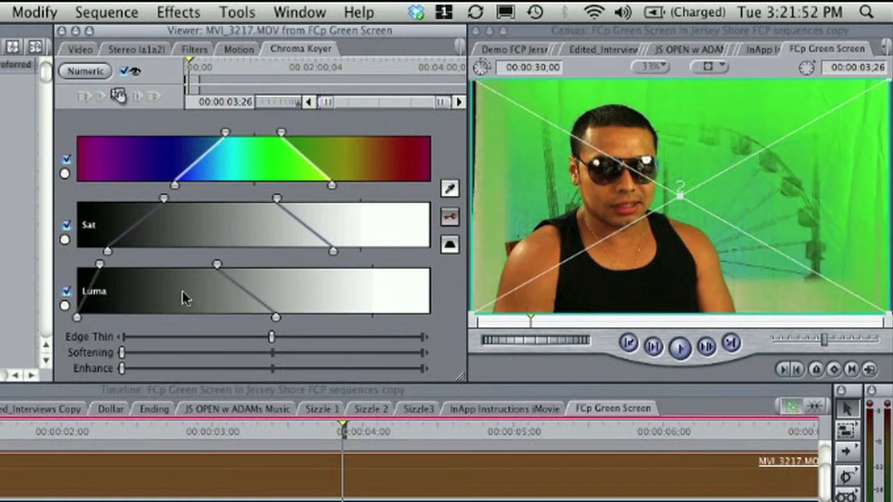
{"action": "left_click", "coordinate": [64, 291]}
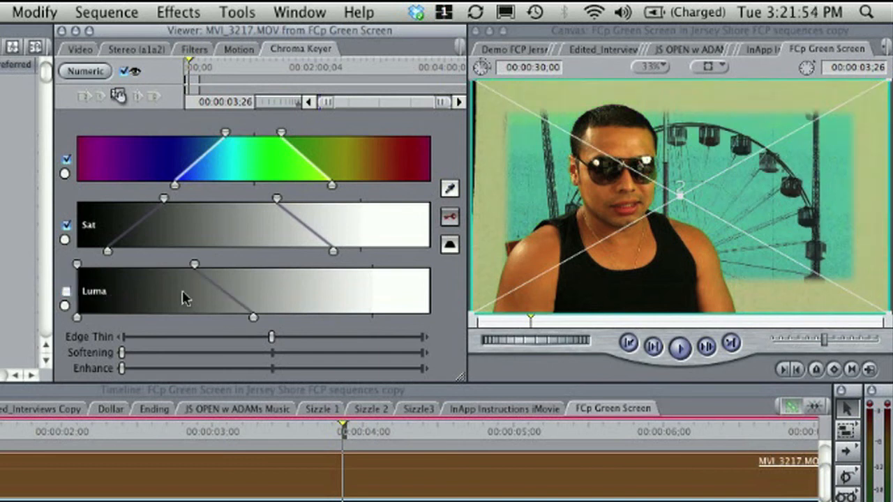
{"action": "mouse_move", "coordinate": [194, 357]}
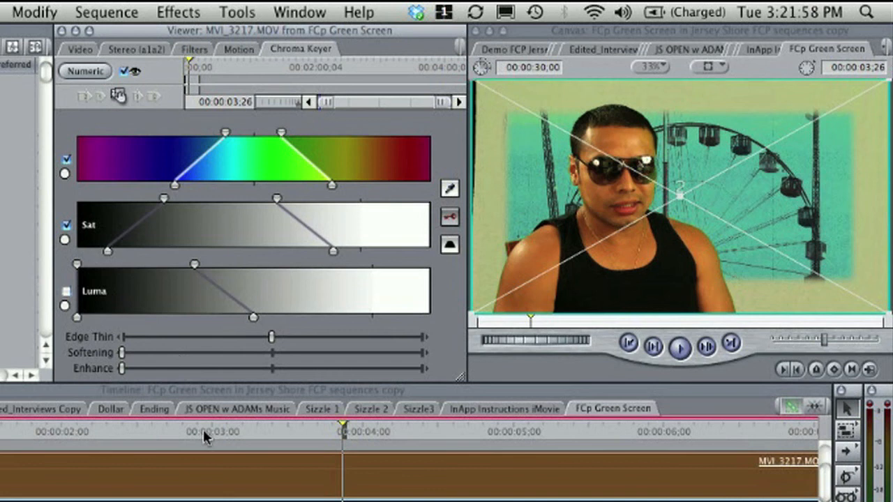
{"action": "mouse_move", "coordinate": [223, 438]}
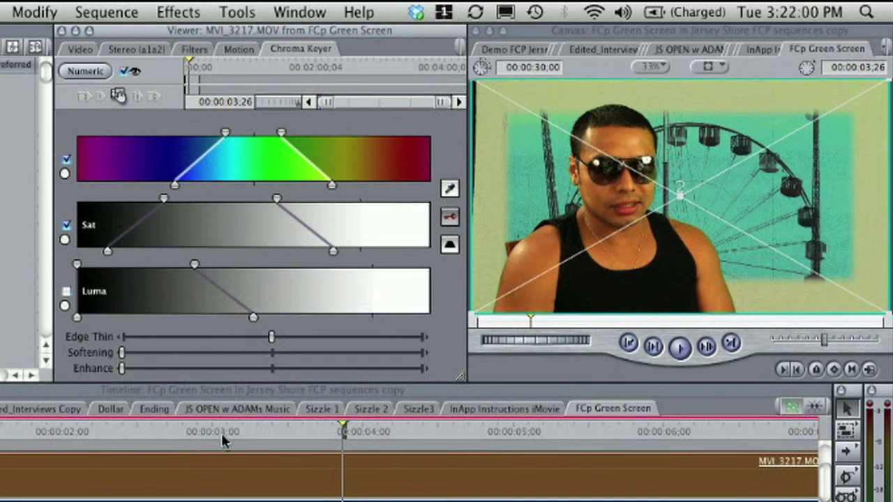
{"action": "left_click", "coordinate": [106, 11]}
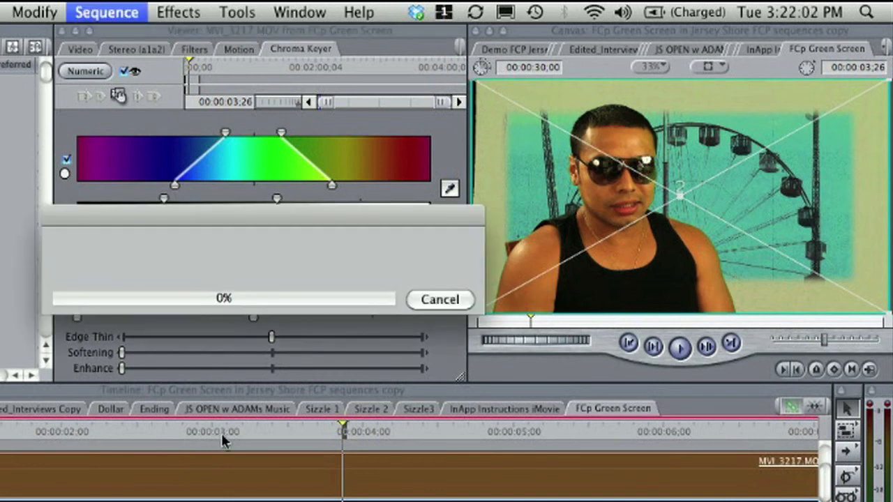